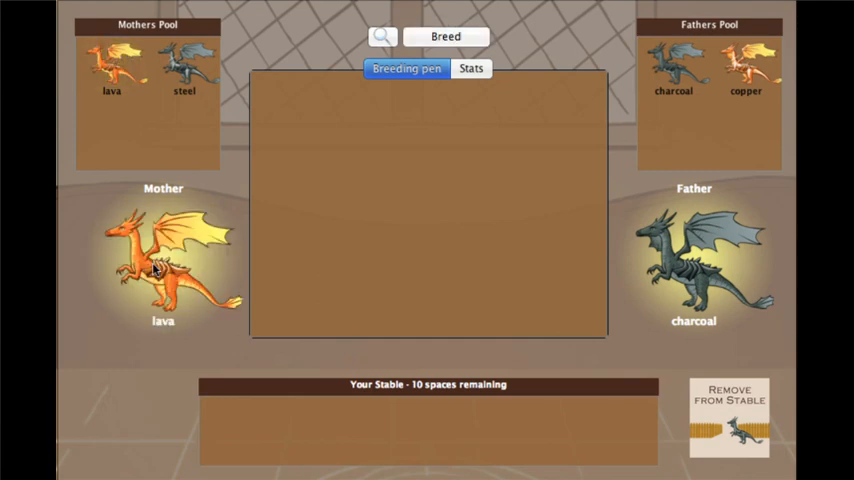
Breed the lava mother with the charcoal father, producing twenty lava and charcoal offspring
{"action": "left_click", "coordinate": [446, 37]}
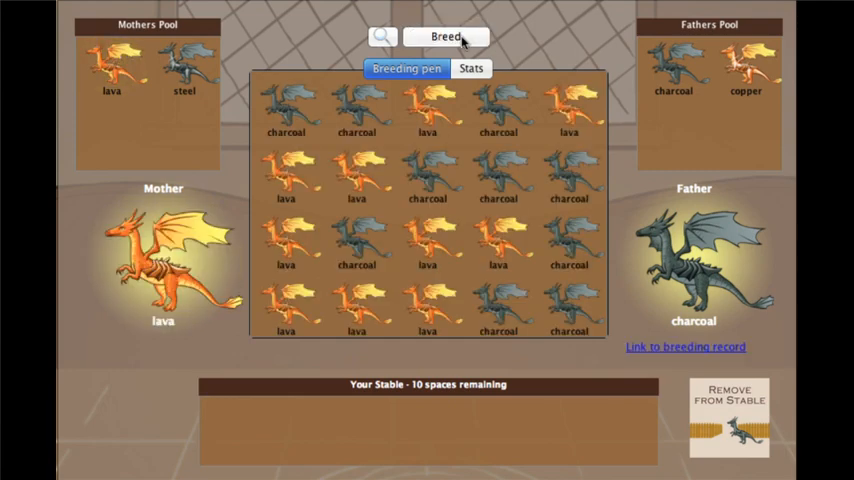